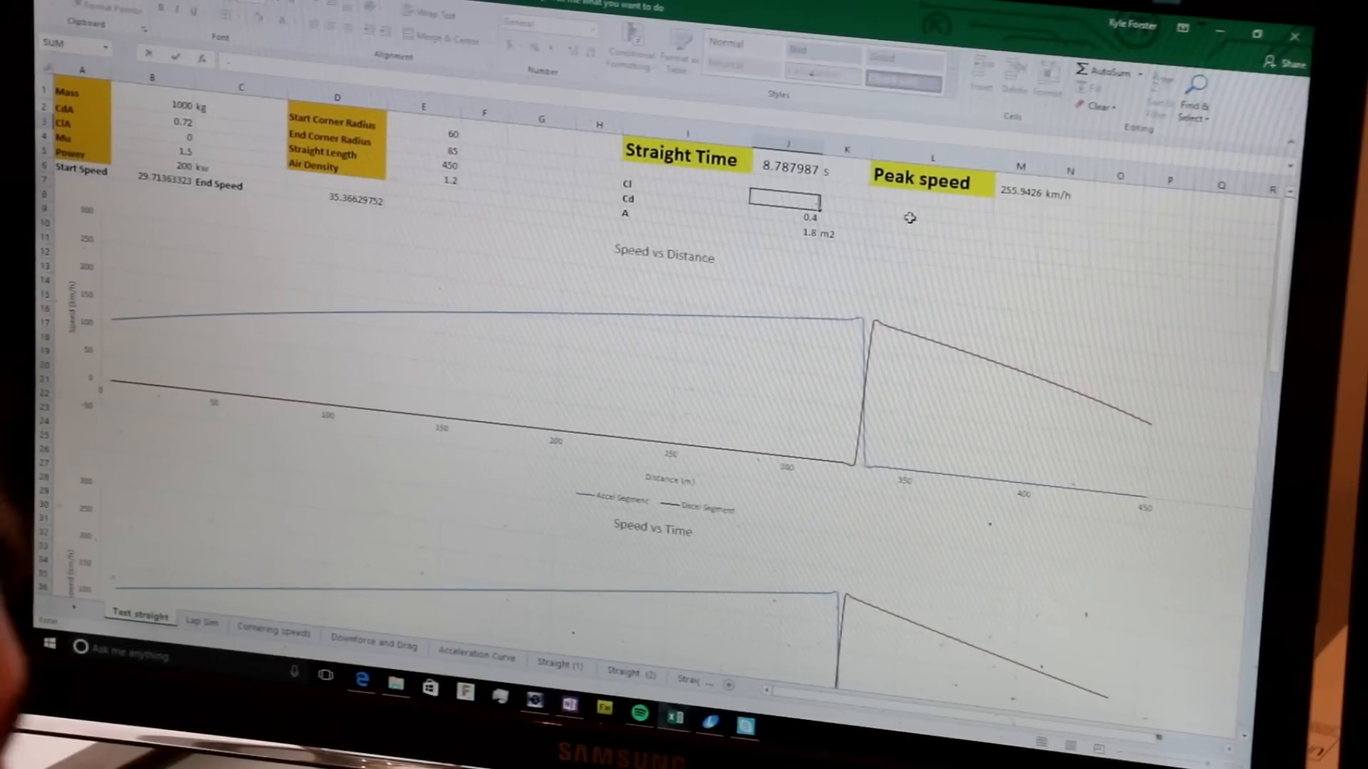
{"action": "type", "text": "-0.5"}
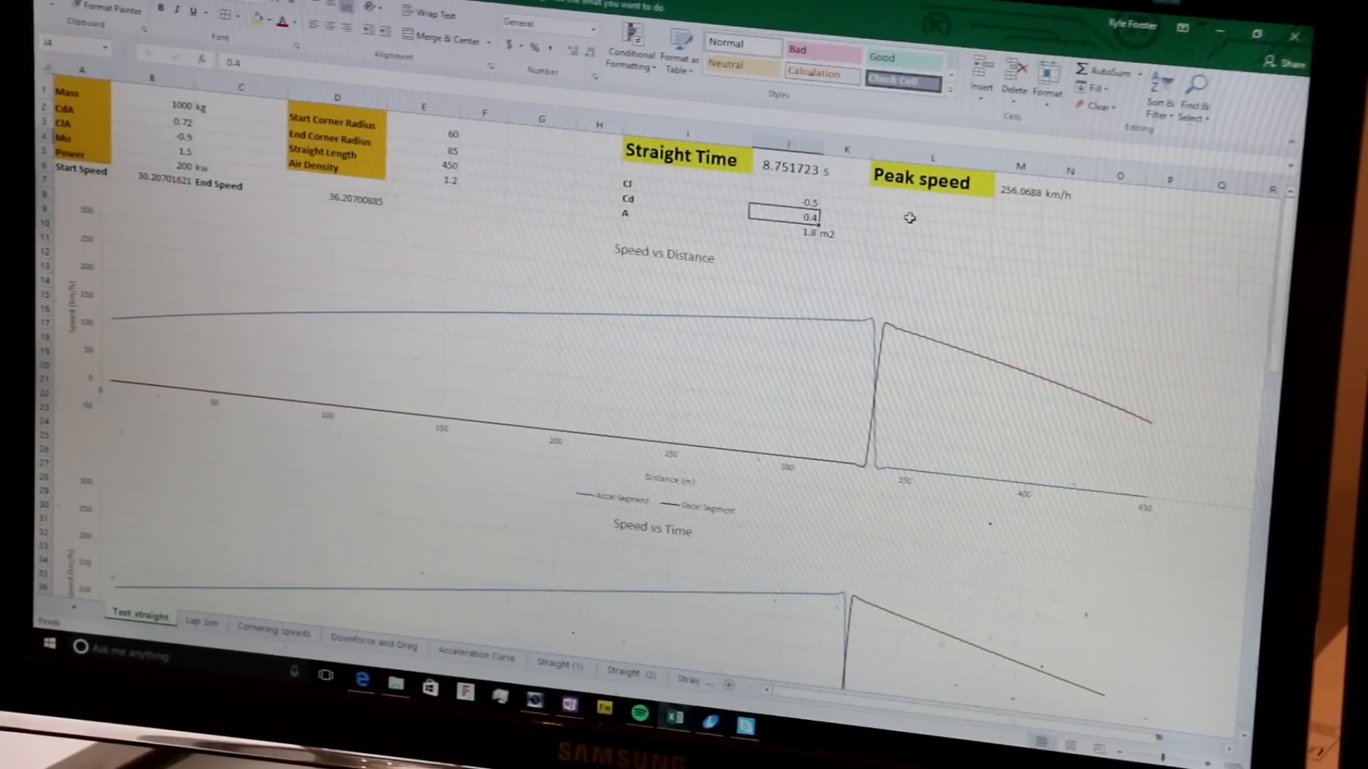
{"action": "mouse_move", "coordinate": [856, 190]}
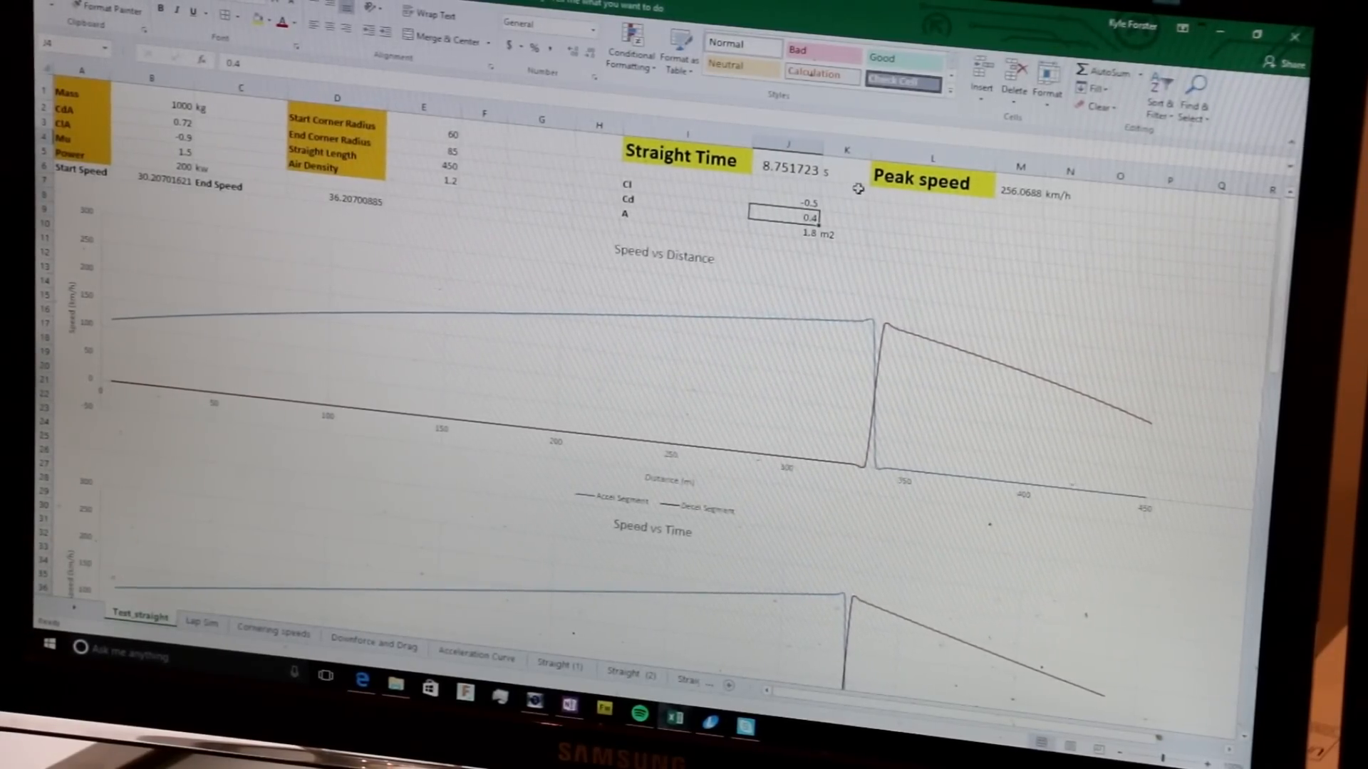